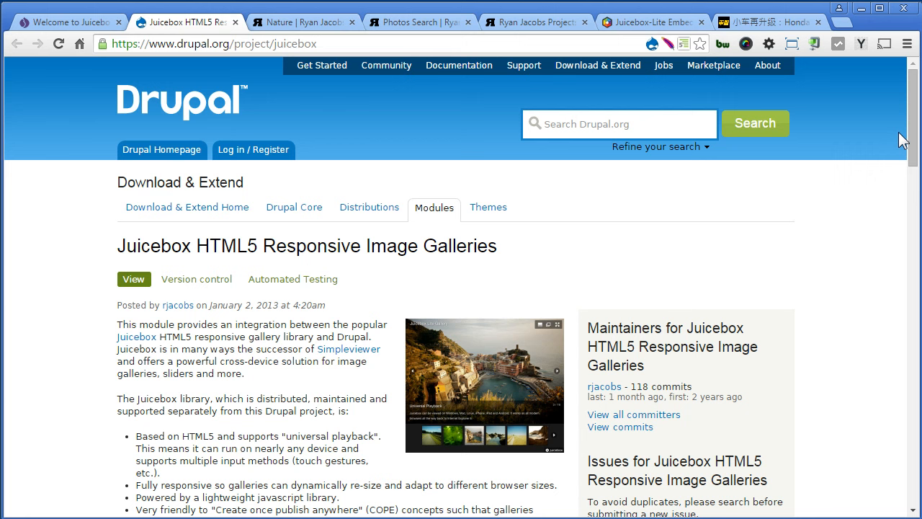
# Find the Juicebox page's Dependencies section and open the Libraries API project page
pyautogui.scroll(-3)
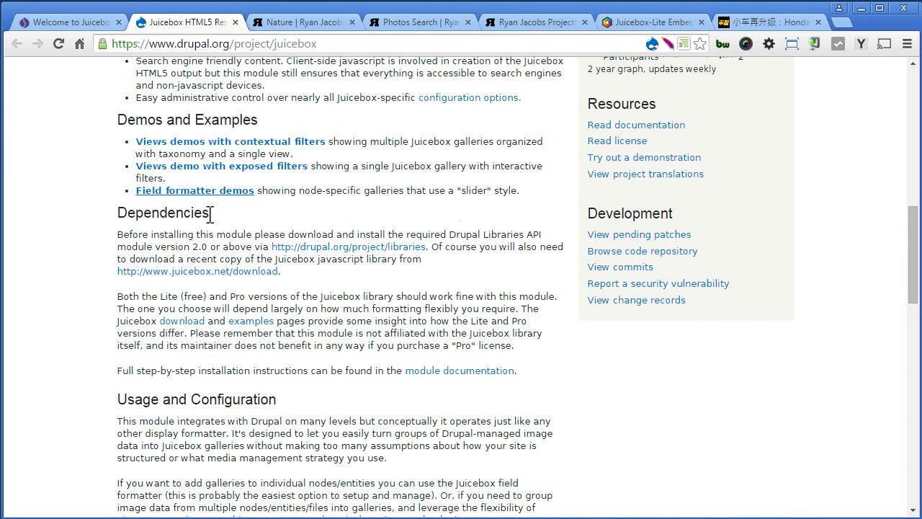
pyautogui.moveTo(328, 251)
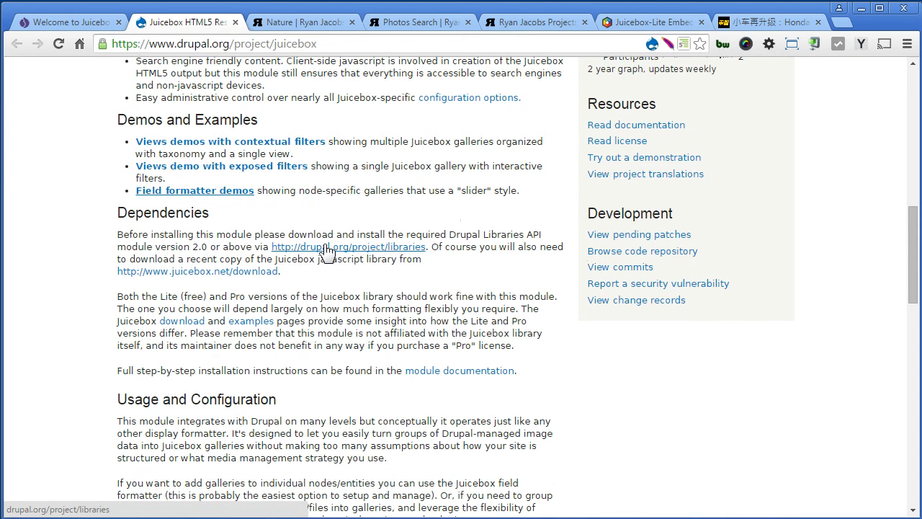
pyautogui.click(348, 246)
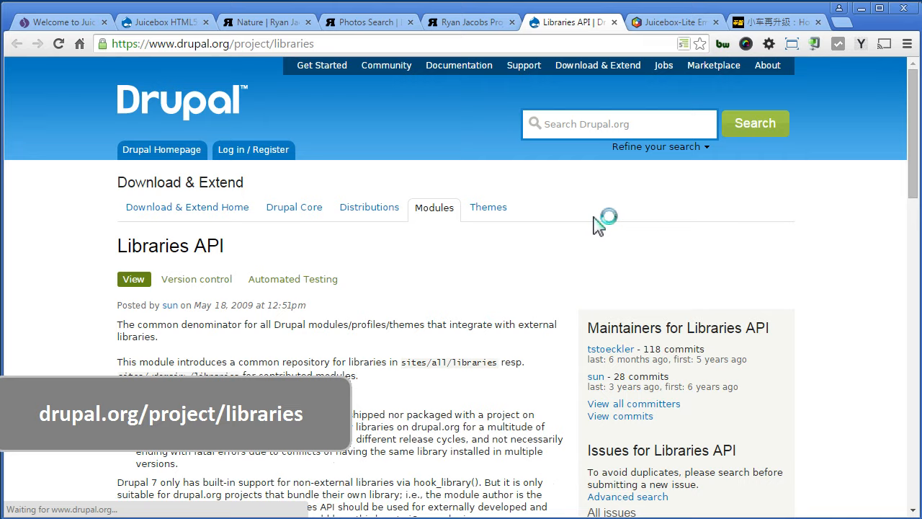
pyautogui.scroll(-3)
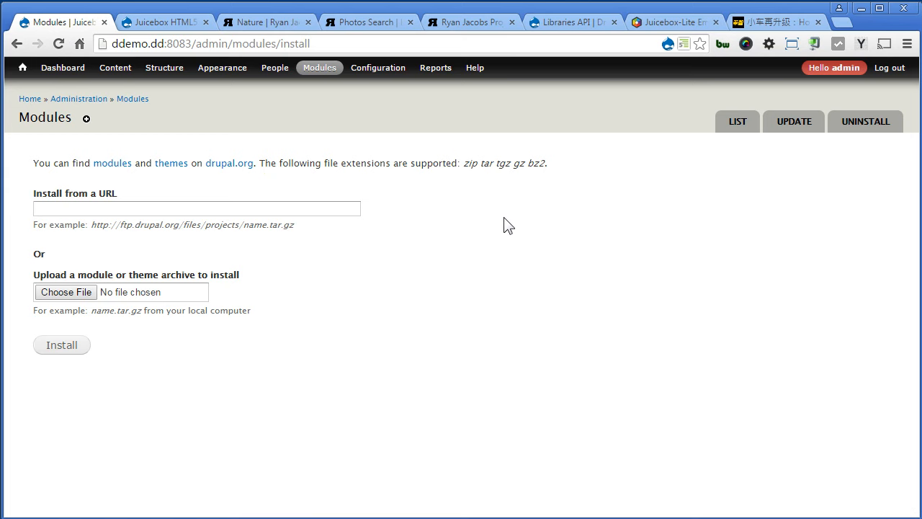
# Install the Libraries API module from its download URL, then return to the Juicebox page
pyautogui.click(62, 344)
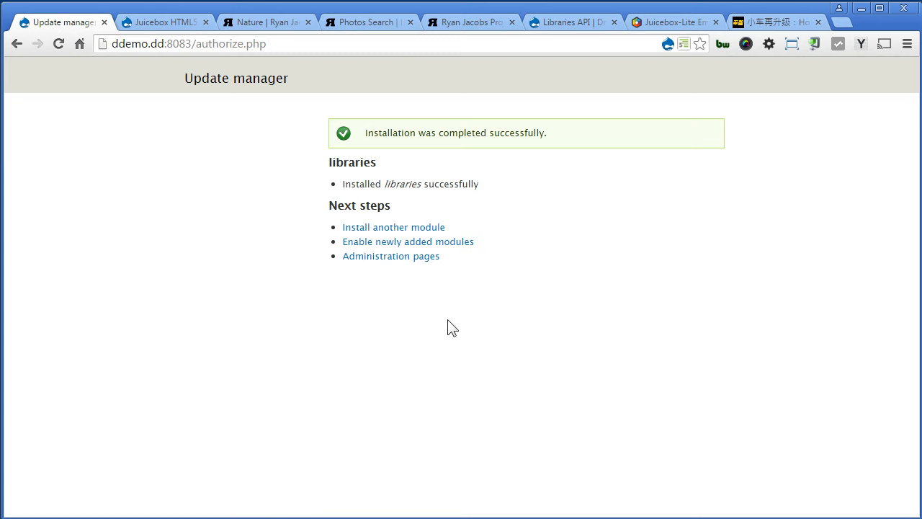
pyautogui.click(162, 21)
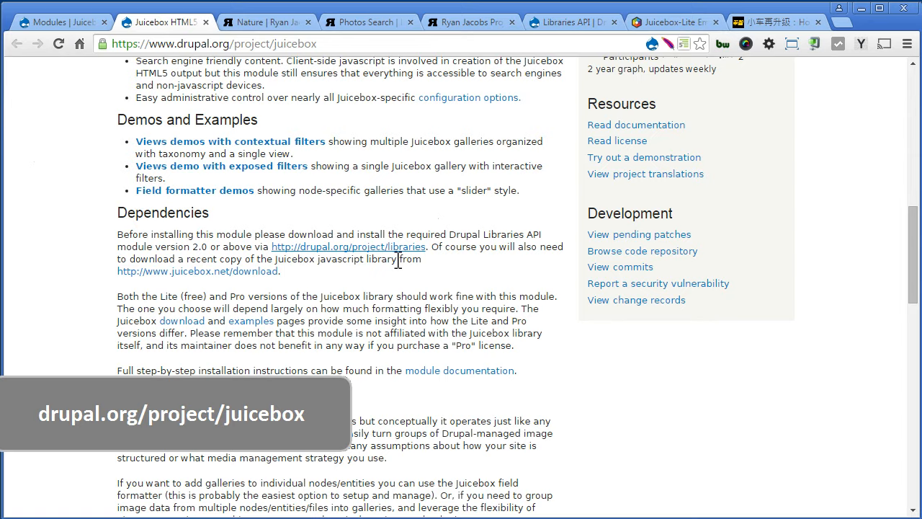
# Install the Juicebox module by pasting its download URL into Install from a URL
pyautogui.scroll(-3)
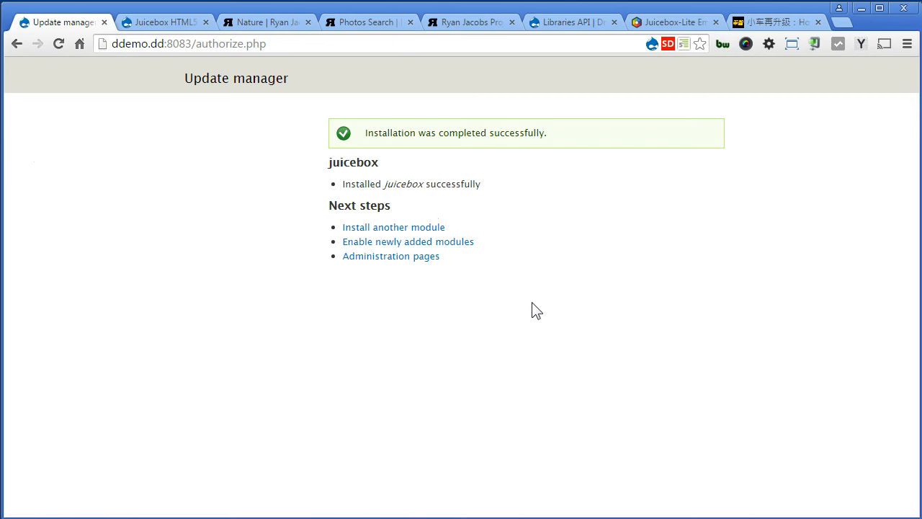
# Download the free Juicebox-Lite package from the juicebox.net download page
pyautogui.click(673, 22)
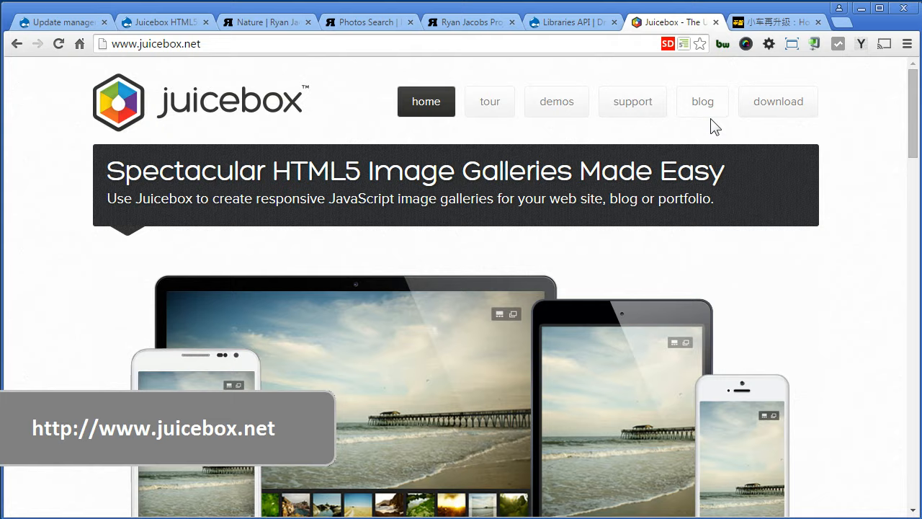
pyautogui.click(778, 101)
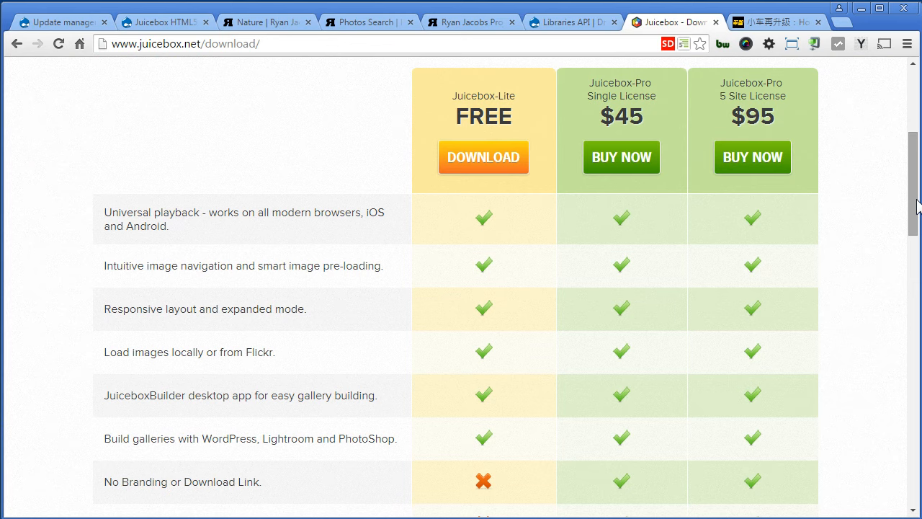
pyautogui.scroll(-3)
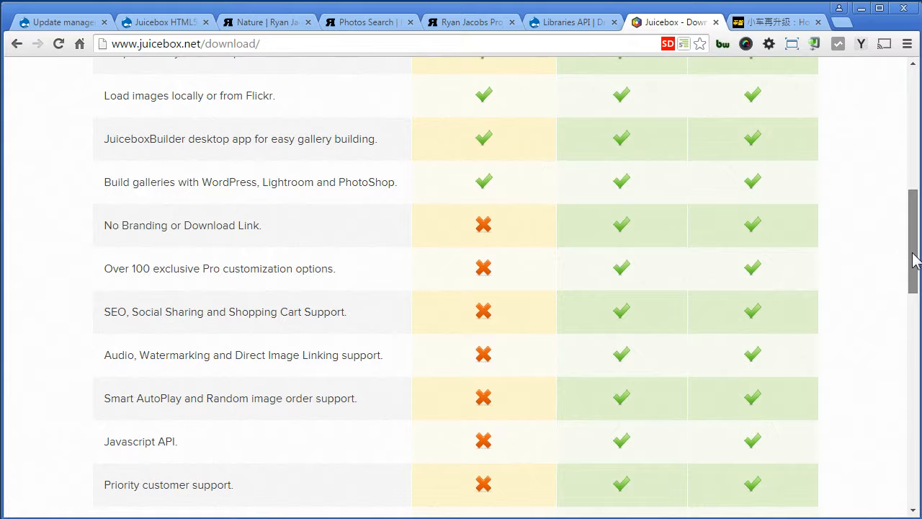
pyautogui.scroll(-3)
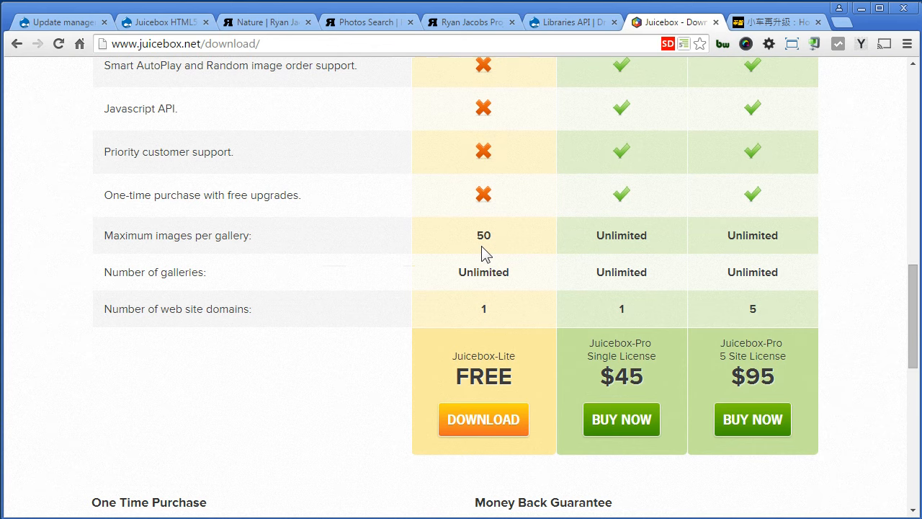
pyautogui.click(482, 419)
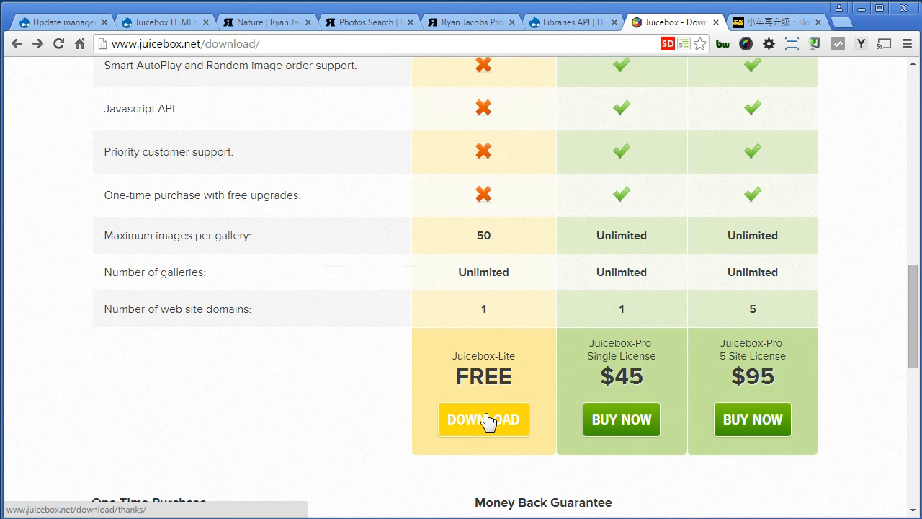
pyautogui.click(482, 419)
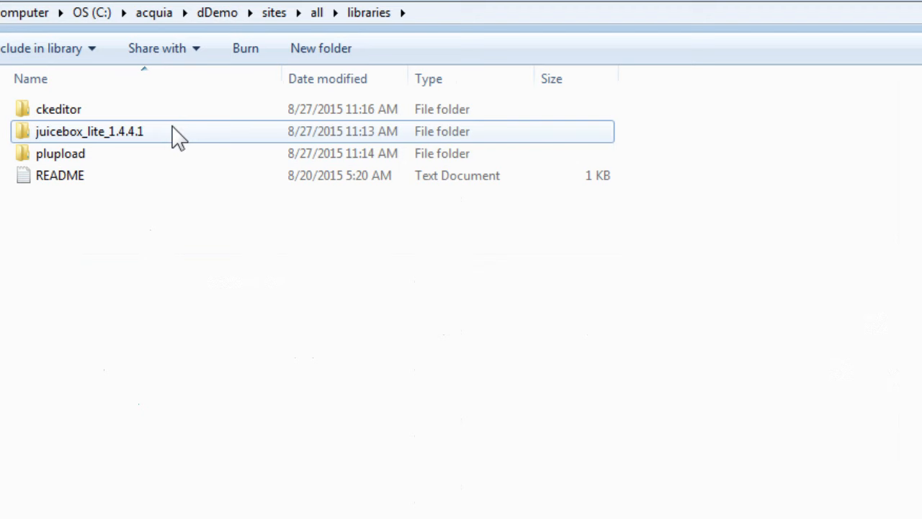
# Browse the extracted juicebox_lite_1.4.4.1 folders into jbcore and select its core gallery files to copy
pyautogui.doubleClick(89, 131)
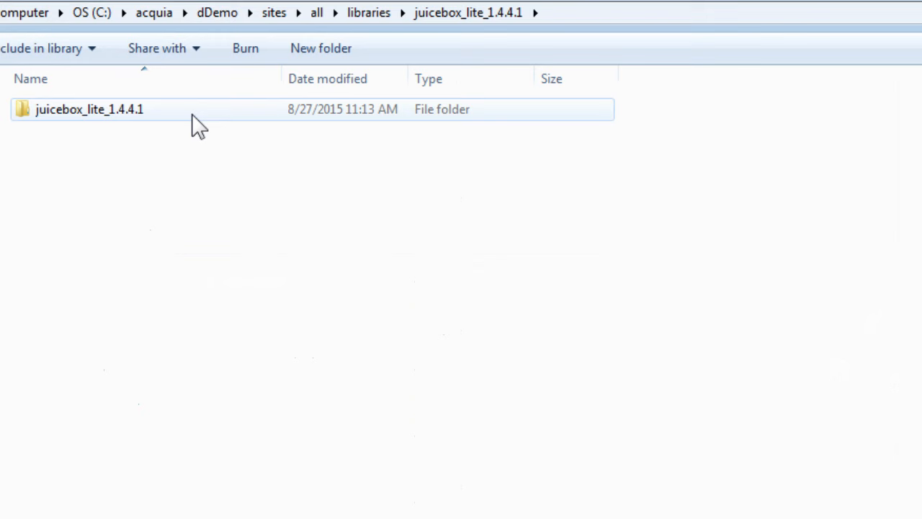
pyautogui.doubleClick(90, 109)
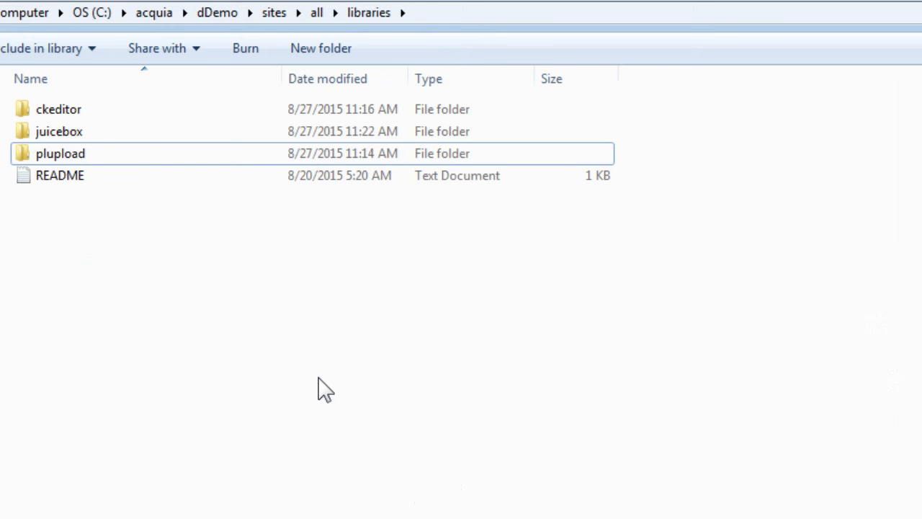
pyautogui.doubleClick(59, 131)
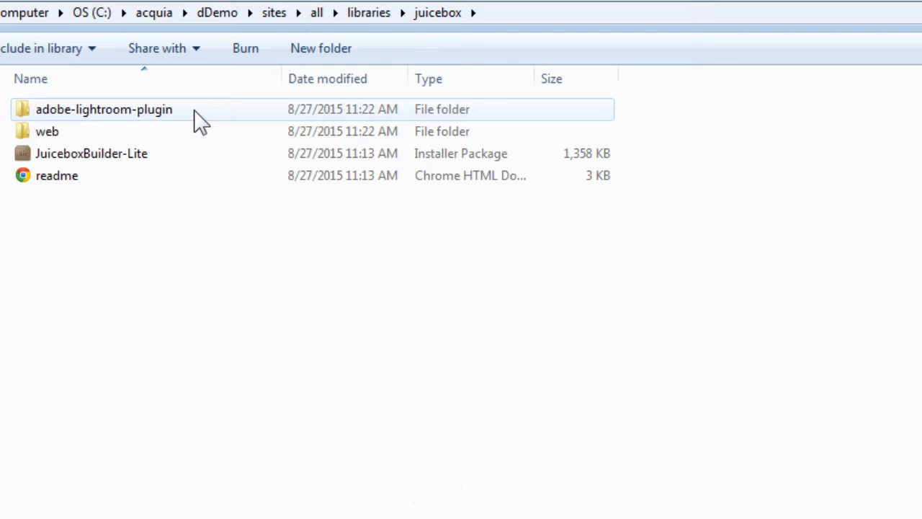
pyautogui.doubleClick(104, 109)
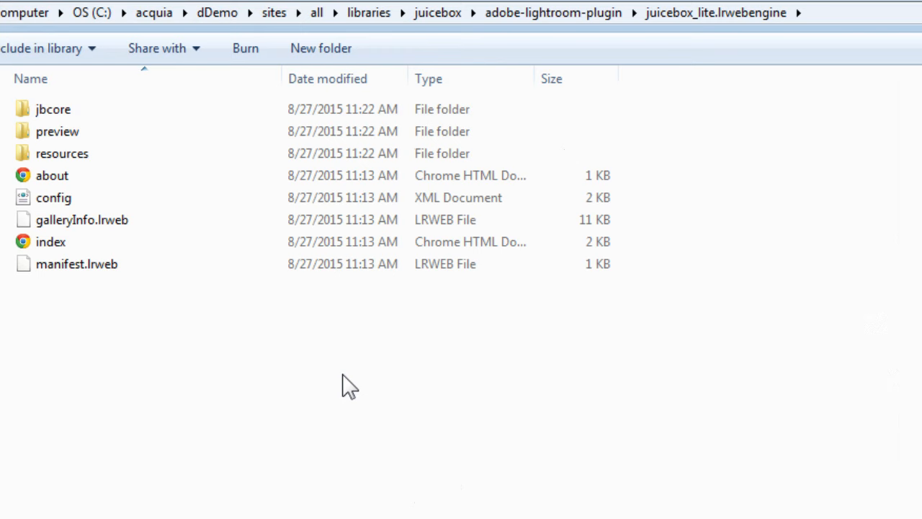
pyautogui.doubleClick(53, 108)
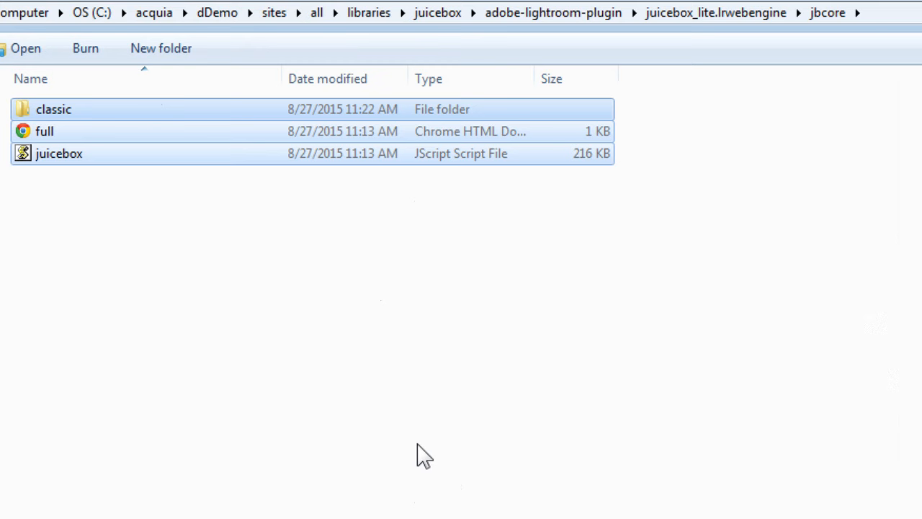
pyautogui.click(437, 13)
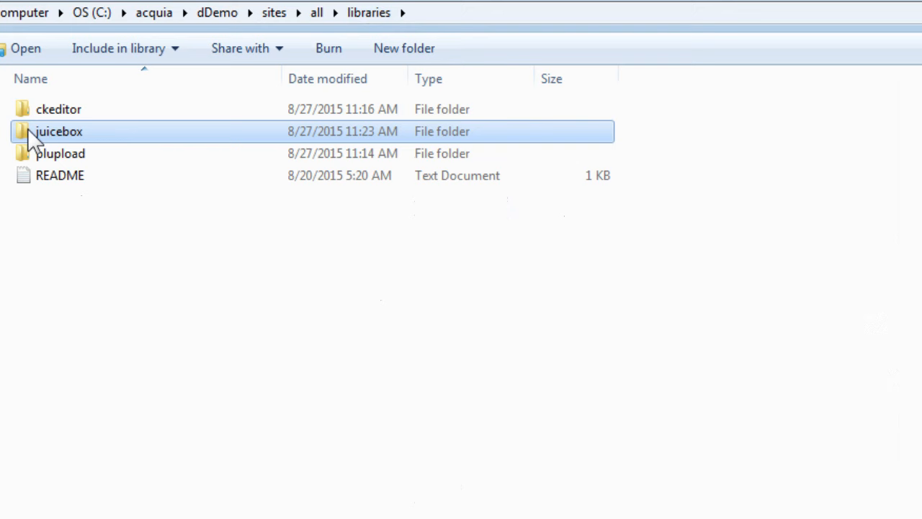
# Verify the juicebox folder now holds the classic folder, full page and juicebox script
pyautogui.doubleClick(59, 131)
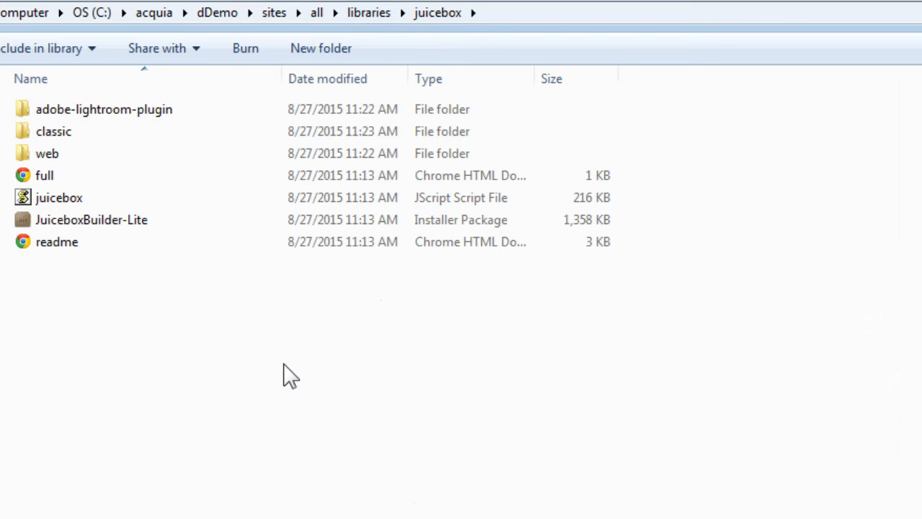
pyautogui.moveTo(252, 329)
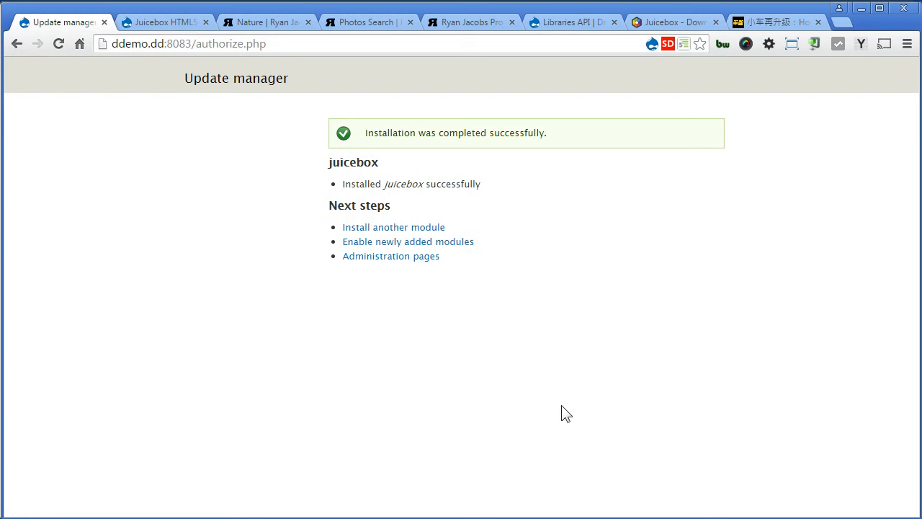
# Filter the module list for 'libra', enable the Libraries module and save
pyautogui.click(408, 241)
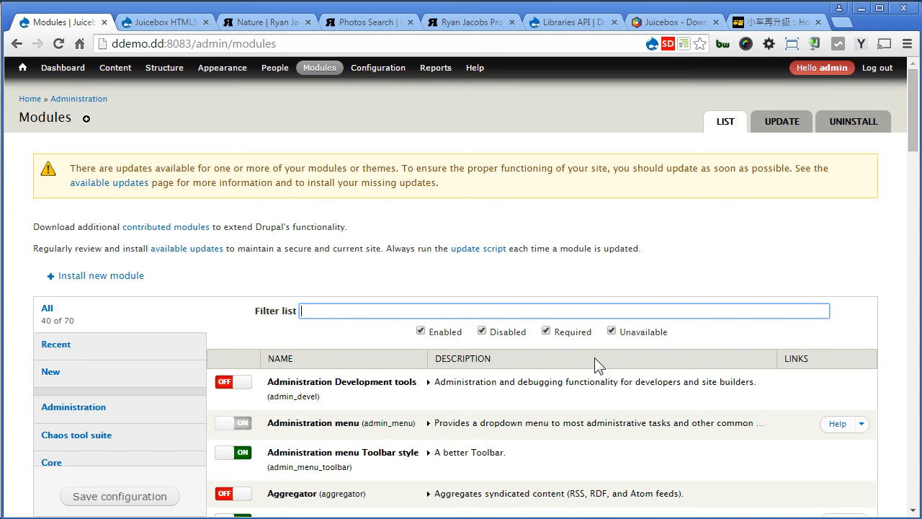
pyautogui.write('librar')
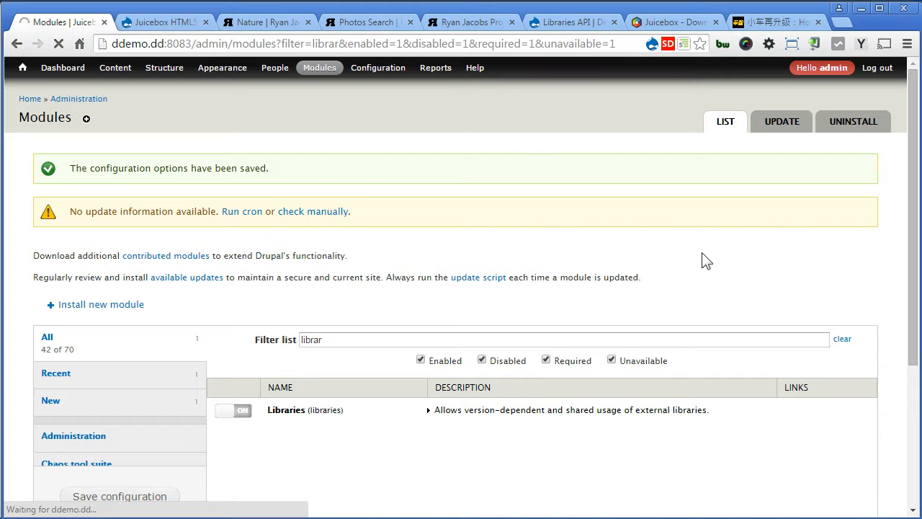
pyautogui.click(435, 67)
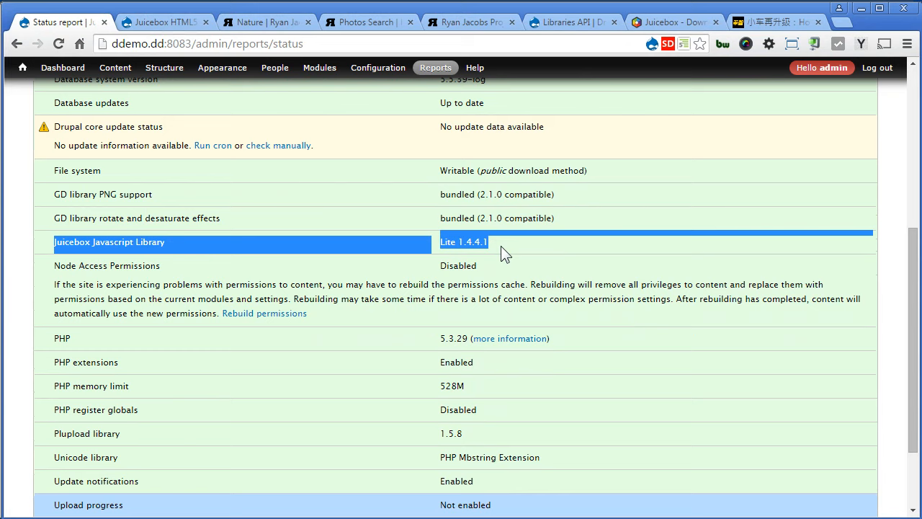
# Check the status report lists the Juicebox Javascript Library as Lite 1.4.4.1
pyautogui.click(22, 67)
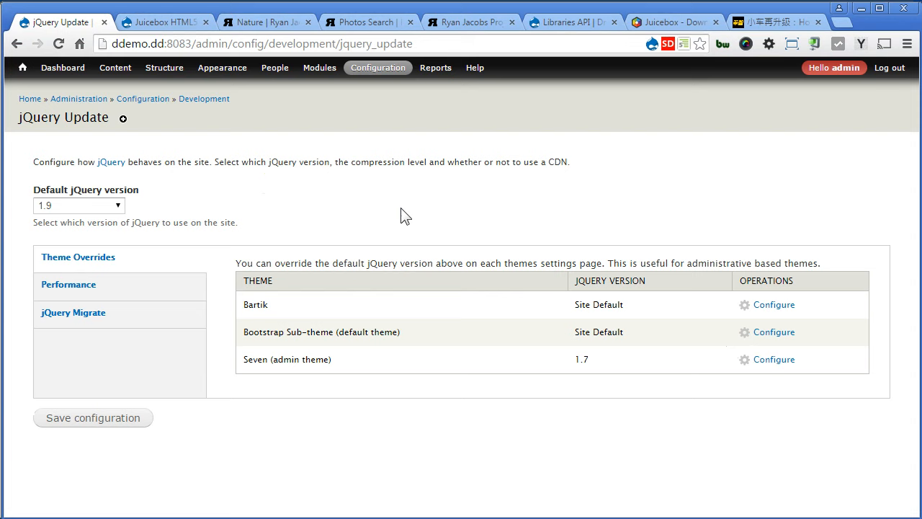
pyautogui.moveTo(580, 366)
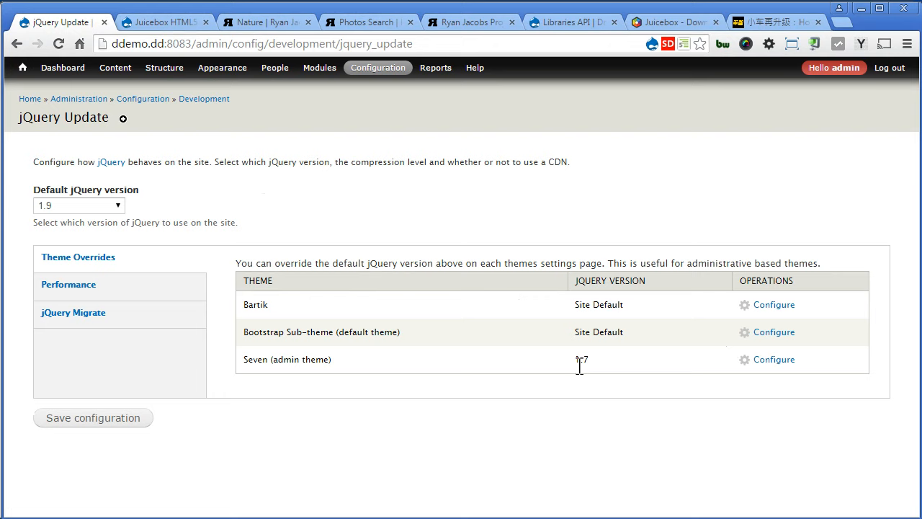
# Review jQuery Update versions (default 1.9, admin 1.7) and return to the Juicebox download tab
pyautogui.click(670, 22)
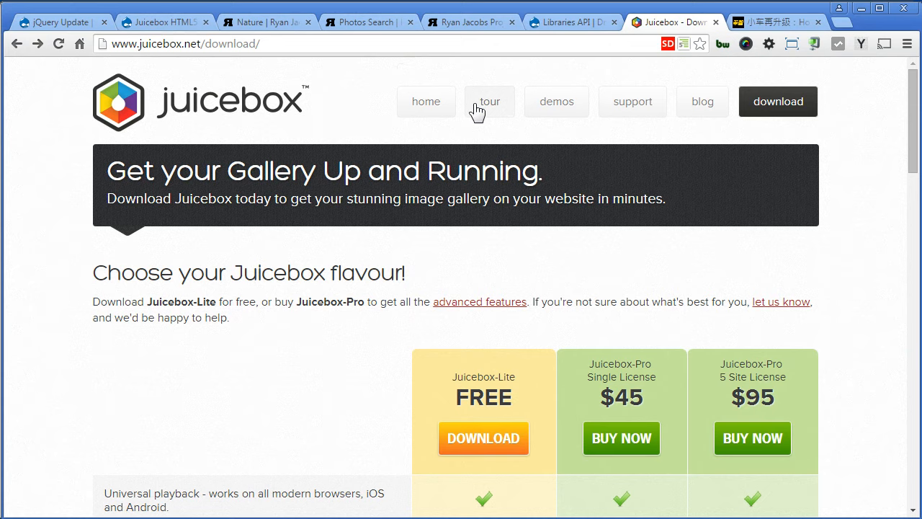
# Scroll the Juicebox features page to the jQuery Compatible section
pyautogui.scroll(-3)
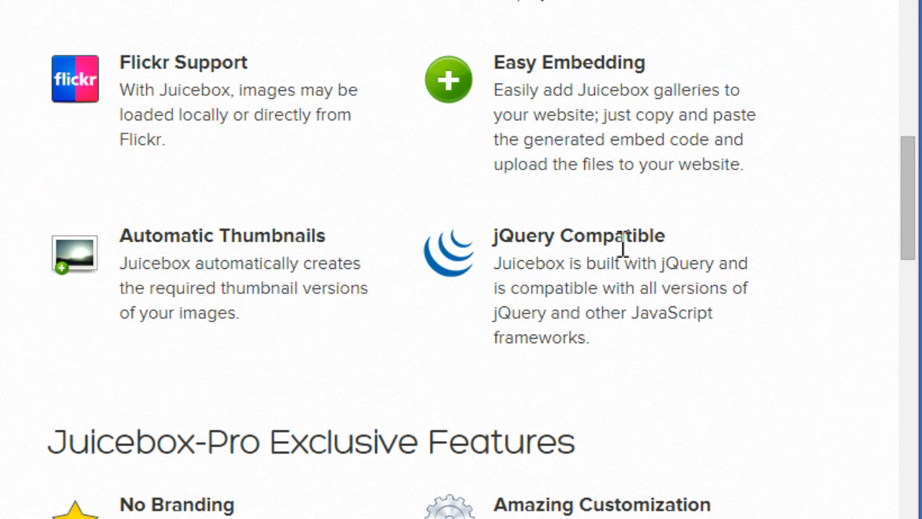
pyautogui.moveTo(741, 292)
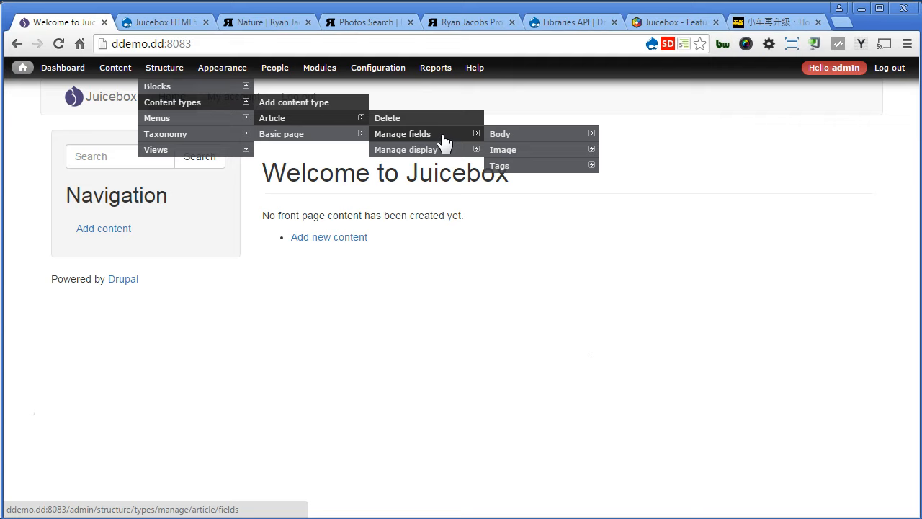
# Open the Article content type's field list and start adding the new Photos field
pyautogui.click(402, 133)
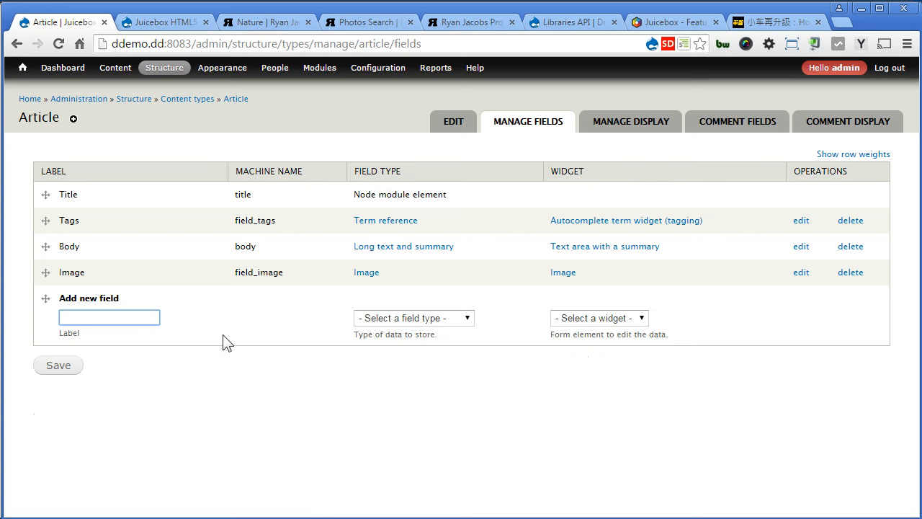
pyautogui.click(414, 318)
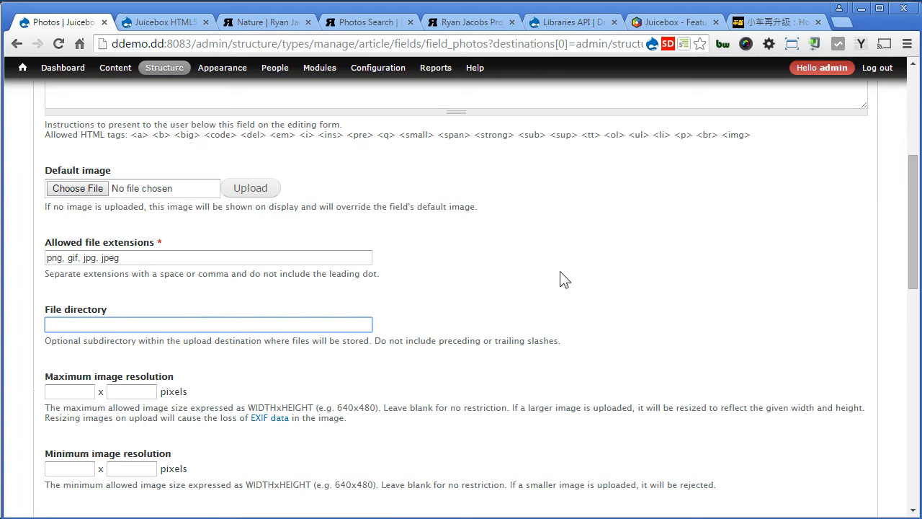
# Set Photos to store files in article/photos, limit images to 1000 pixels, enable Plupload, and save
pyautogui.write('article/photos')
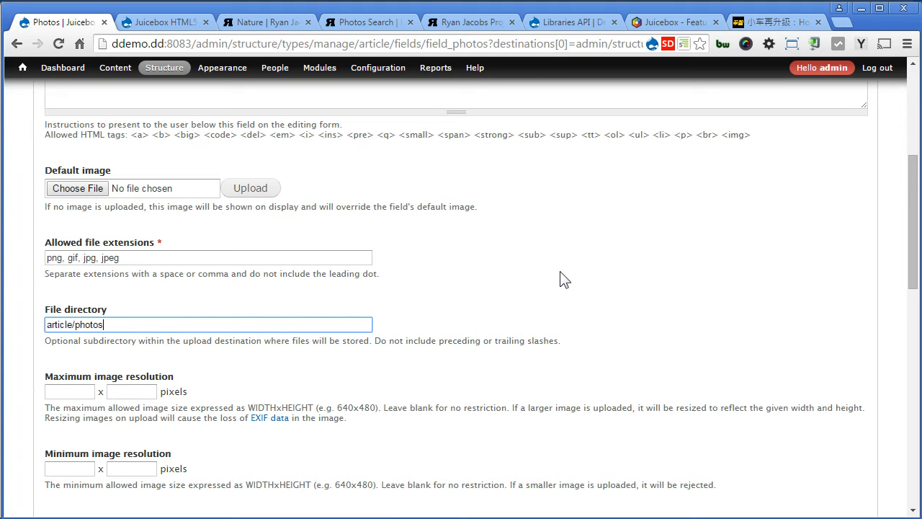
pyautogui.write('1000')
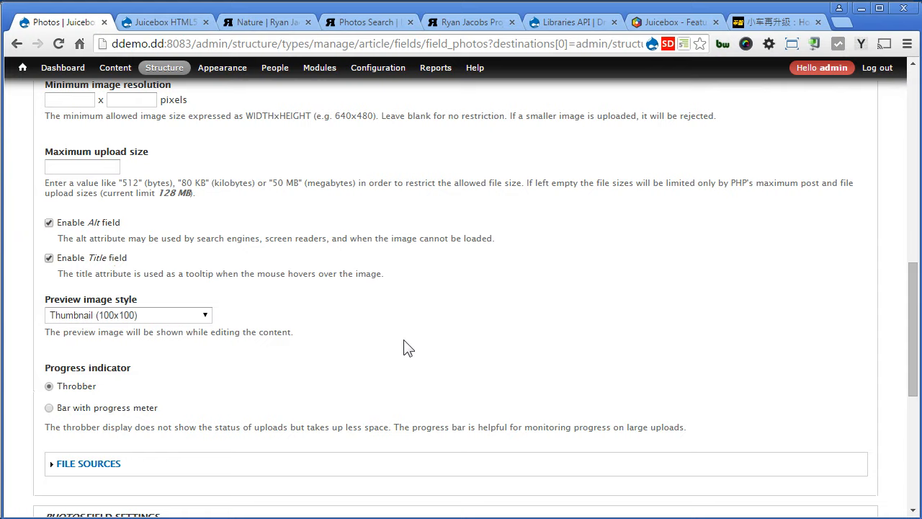
pyautogui.scroll(-3)
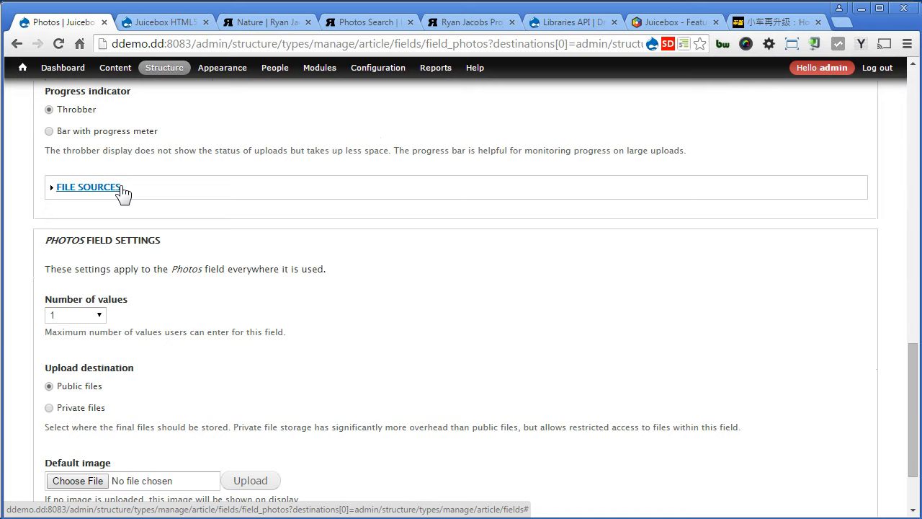
pyautogui.click(88, 186)
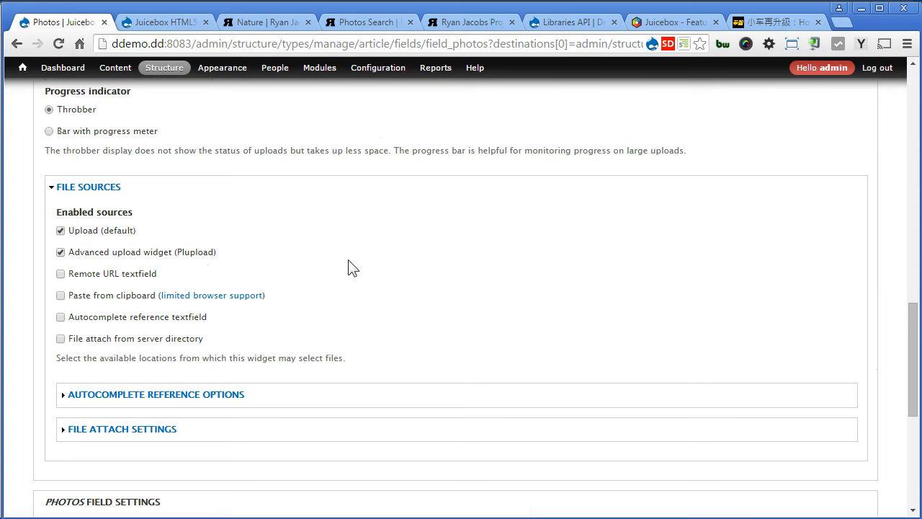
pyautogui.moveTo(657, 321)
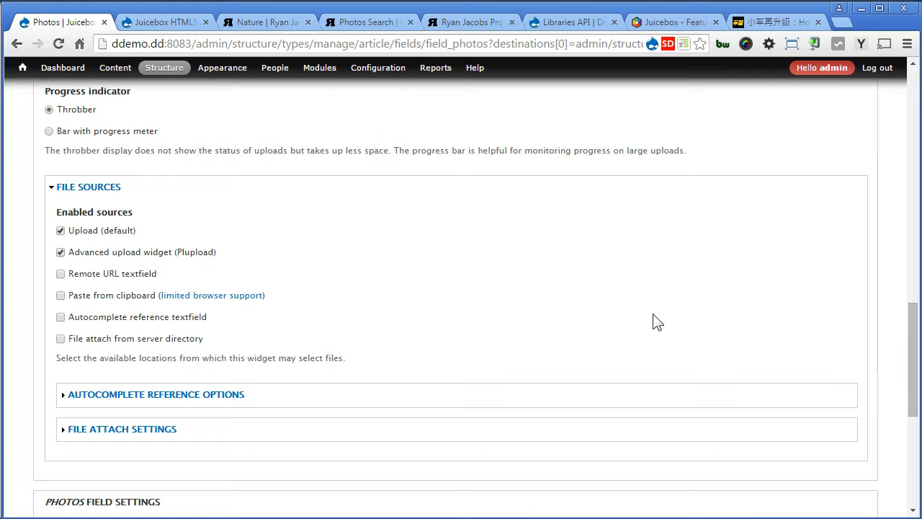
pyautogui.scroll(-3)
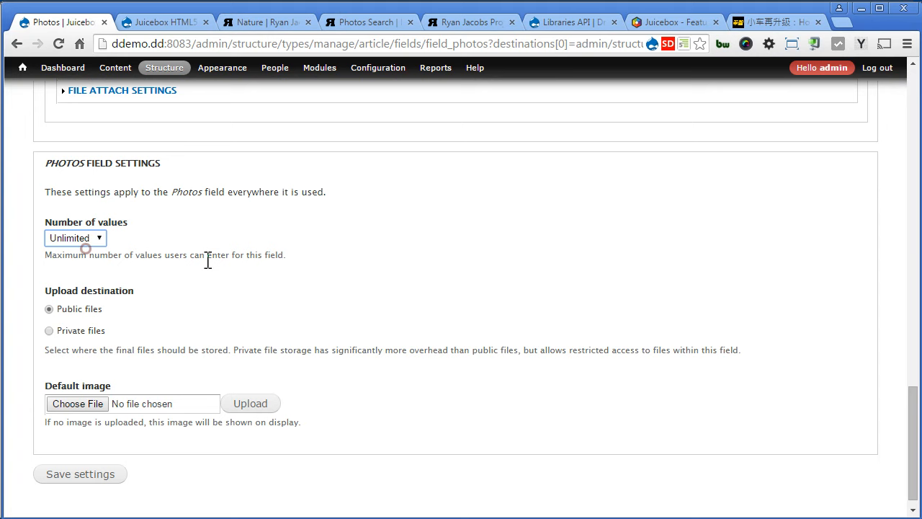
pyautogui.click(80, 474)
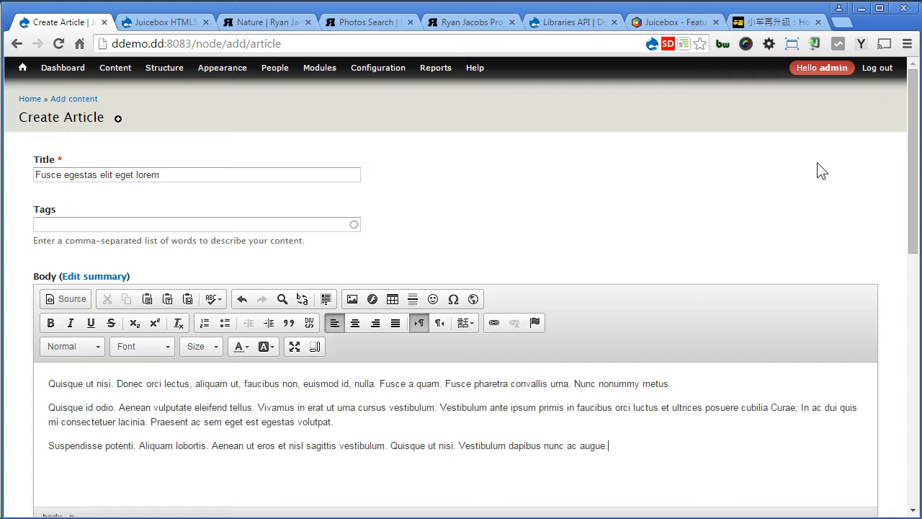
# Scroll down the new article form to reach the Photos field
pyautogui.scroll(-3)
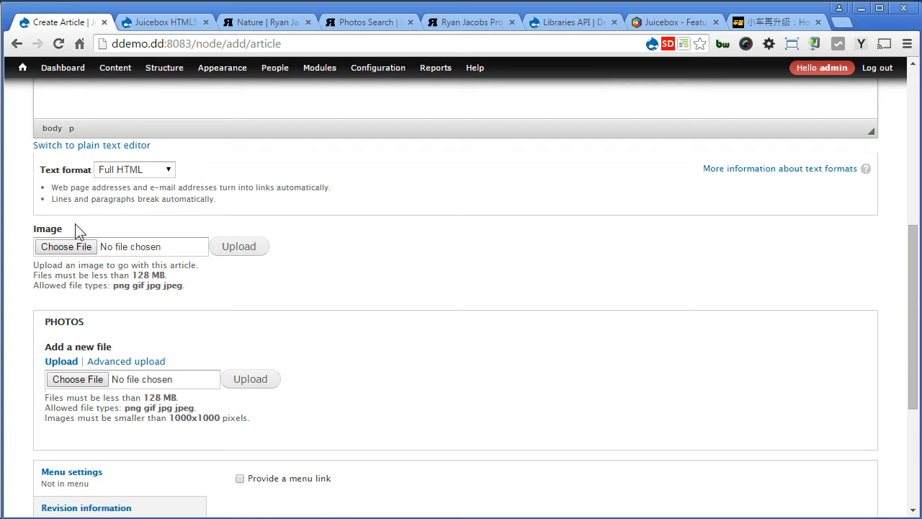
pyautogui.moveTo(78, 325)
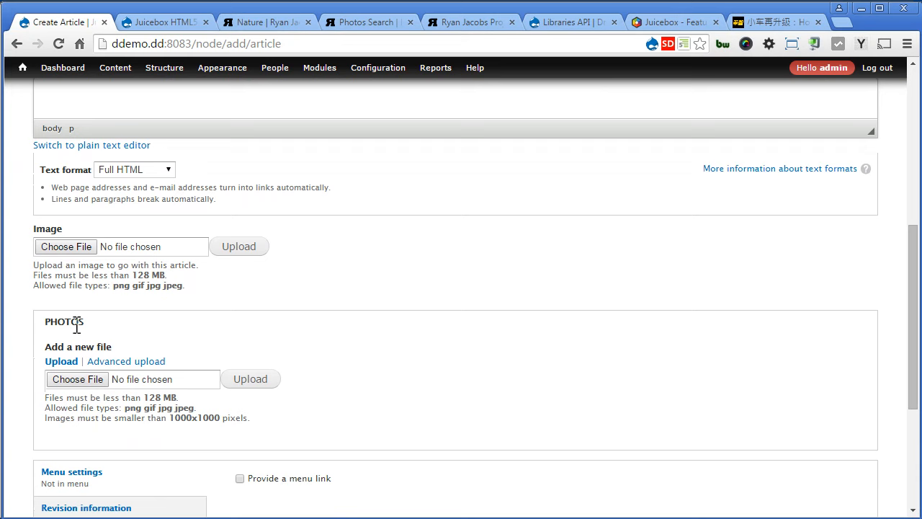
# Upload the nine nature images to Photos using the Advanced upload multi-file uploader
pyautogui.click(125, 361)
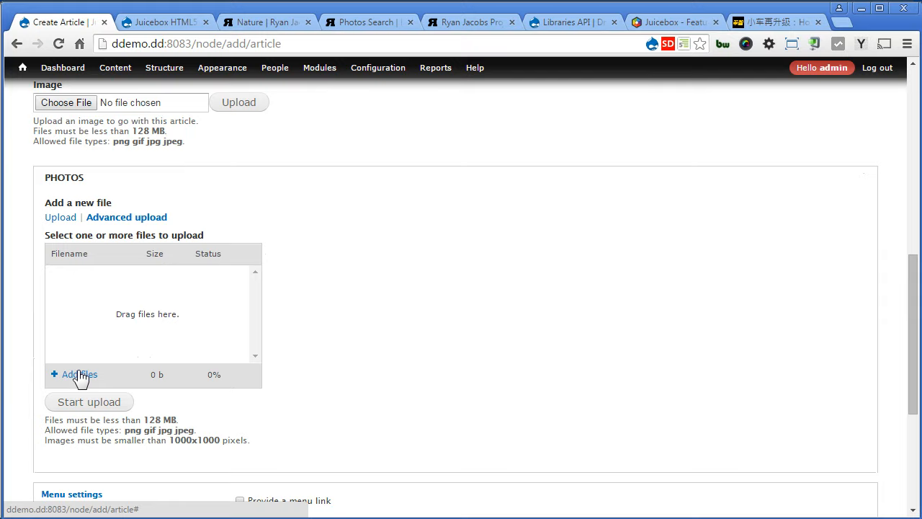
pyautogui.click(73, 374)
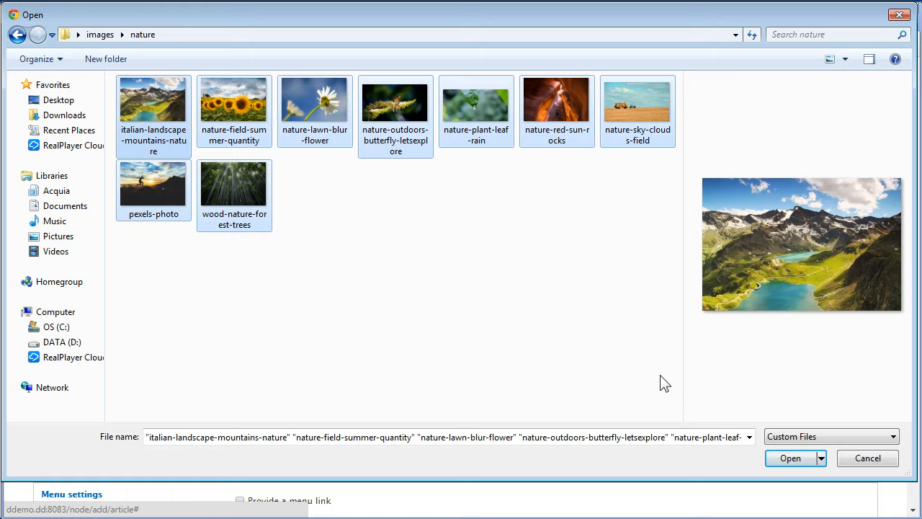
pyautogui.click(789, 458)
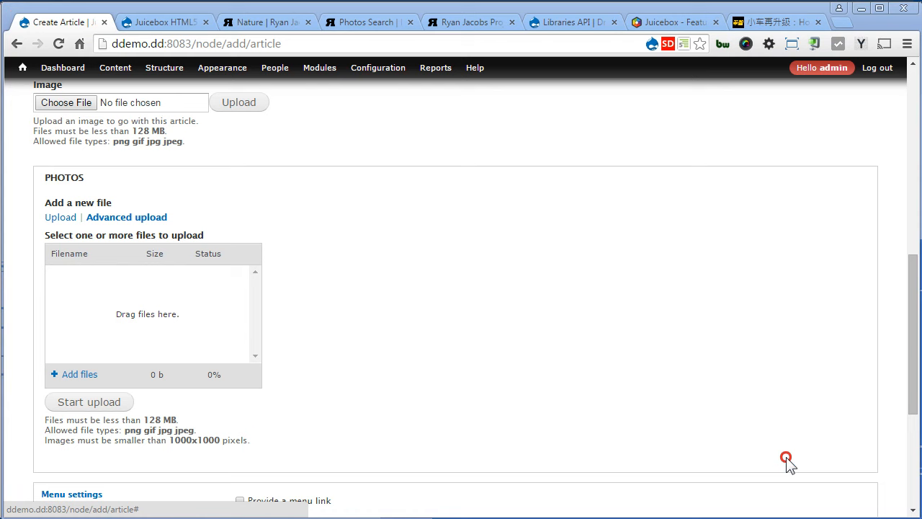
pyautogui.click(89, 401)
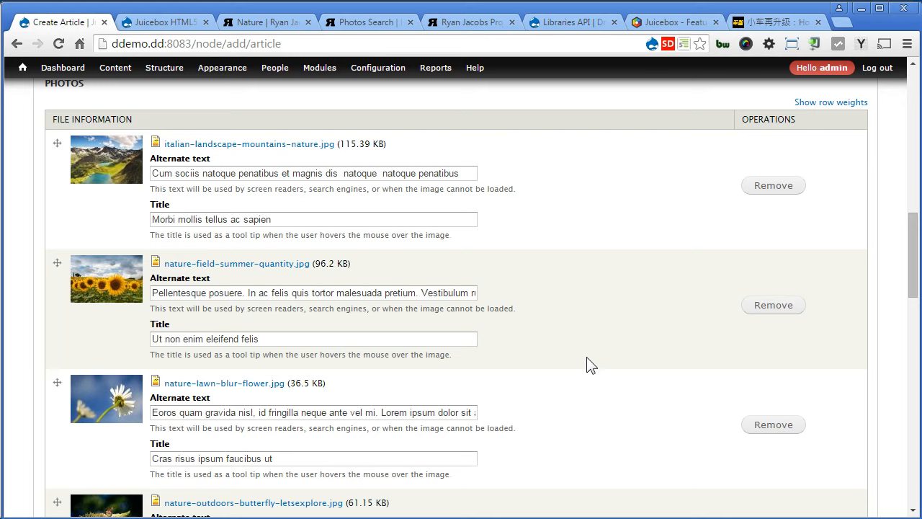
pyautogui.scroll(-3)
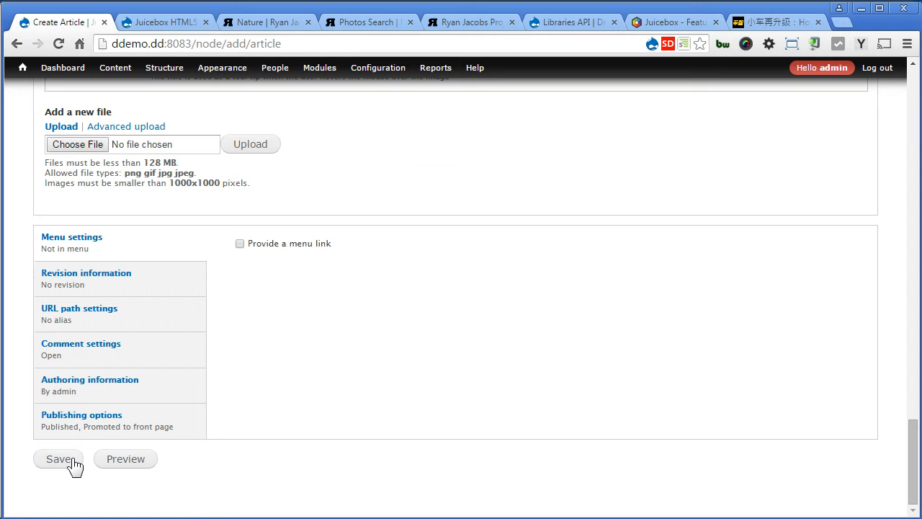
pyautogui.click(58, 459)
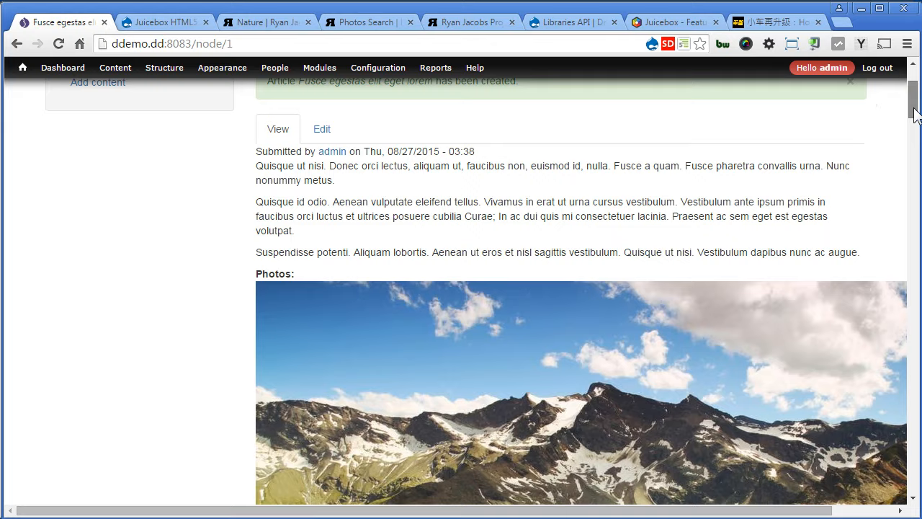
pyautogui.scroll(-3)
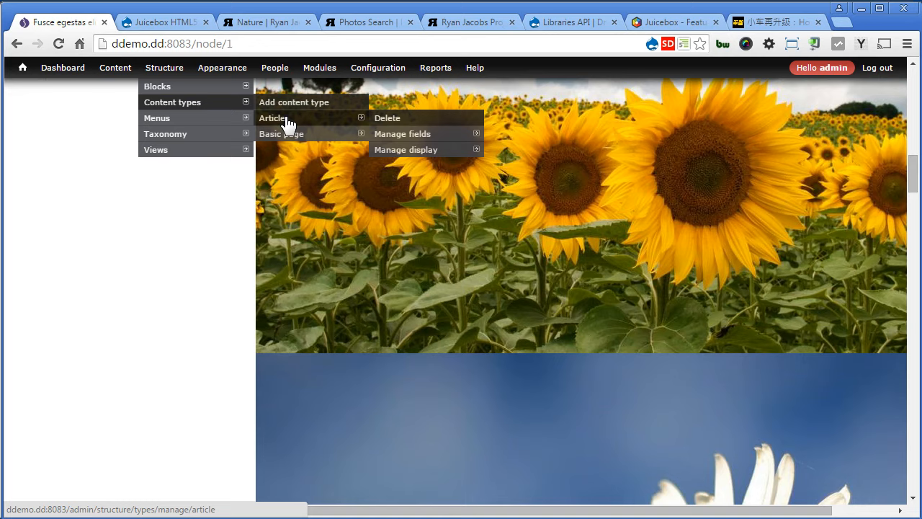
# On Article's Manage display, hide the Photos label and set its format to Juicebox Gallery
pyautogui.click(405, 150)
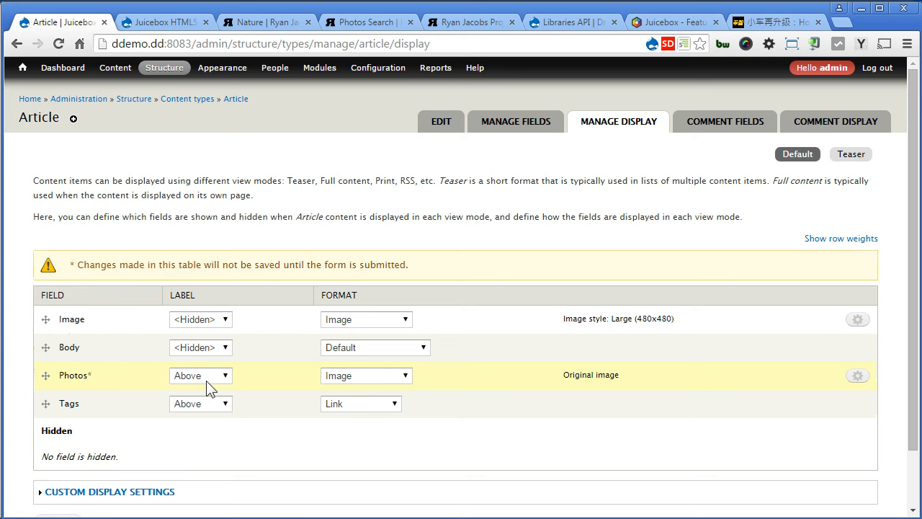
pyautogui.click(200, 375)
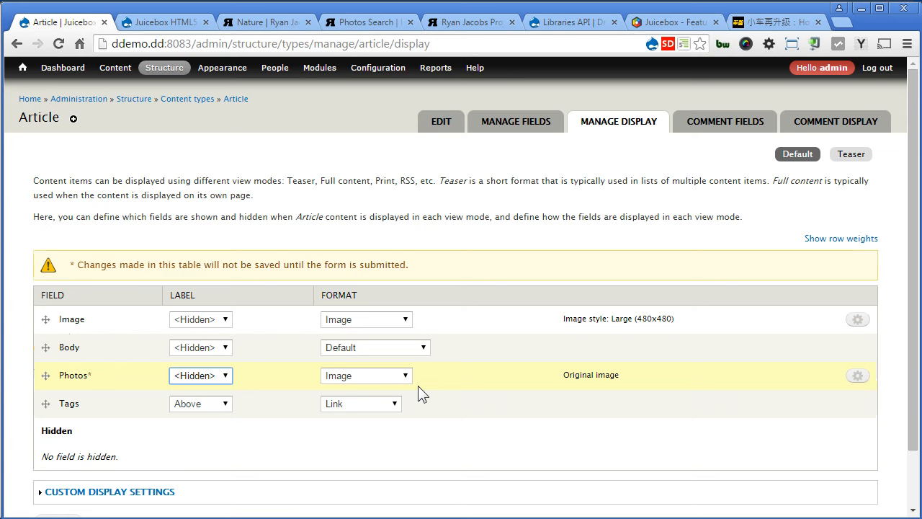
pyautogui.click(366, 374)
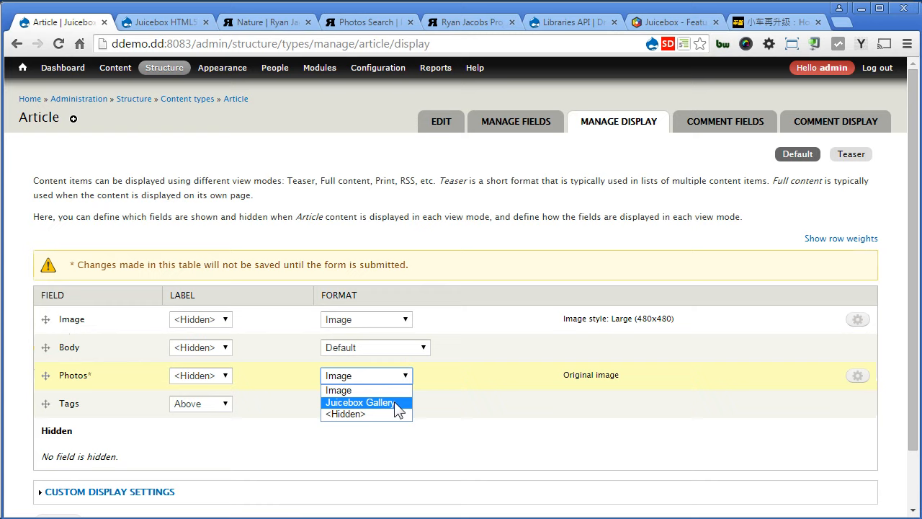
pyautogui.click(360, 402)
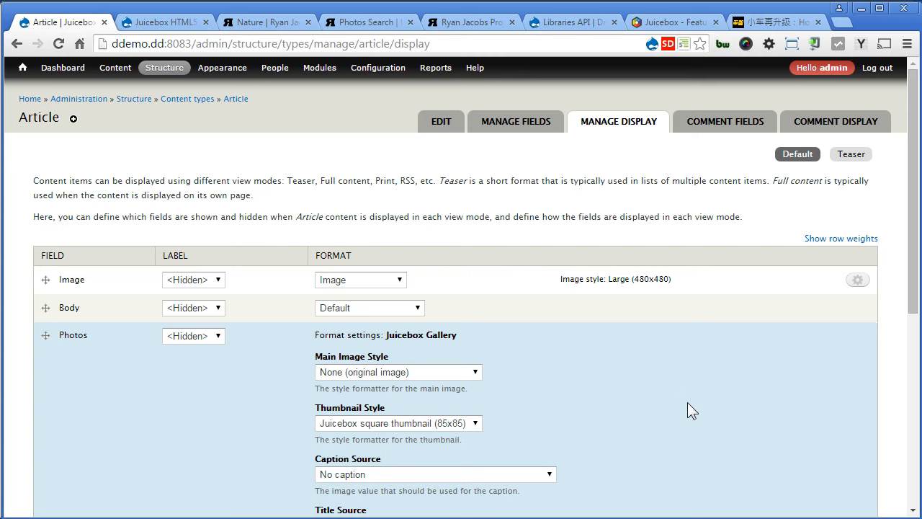
# Set the gallery to Juicebox medium main images, alt-text captions and title-text titles
pyautogui.click(397, 372)
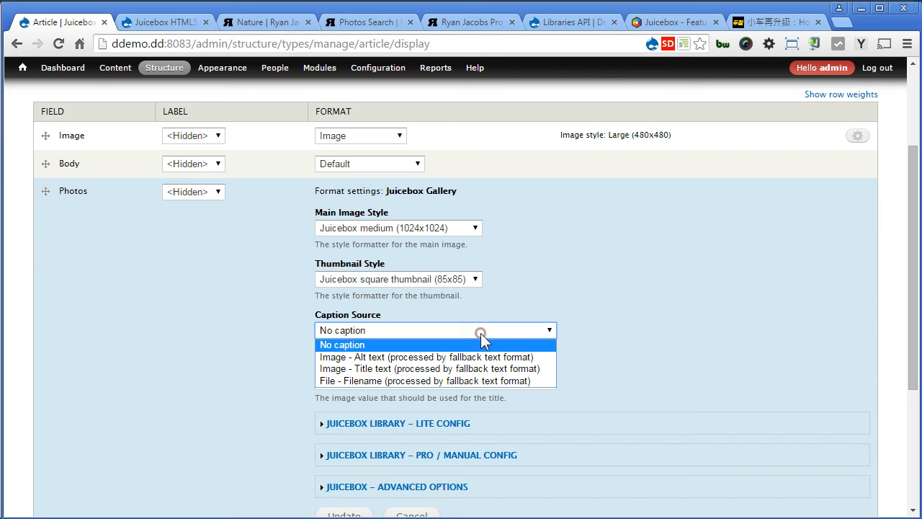
pyautogui.click(429, 356)
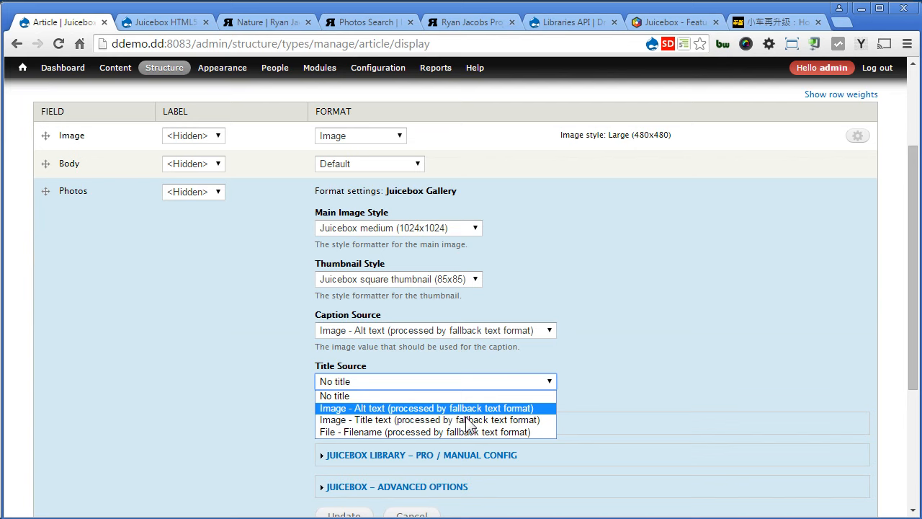
pyautogui.click(428, 419)
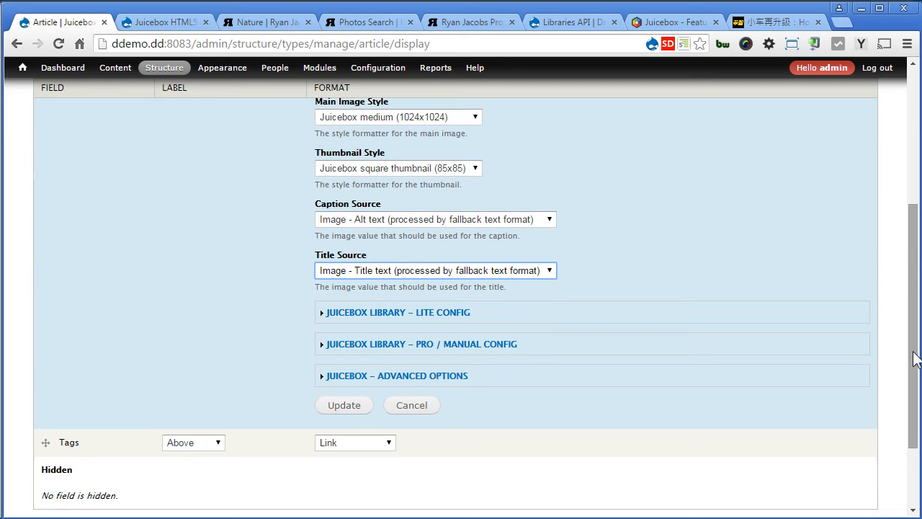
pyautogui.moveTo(450, 346)
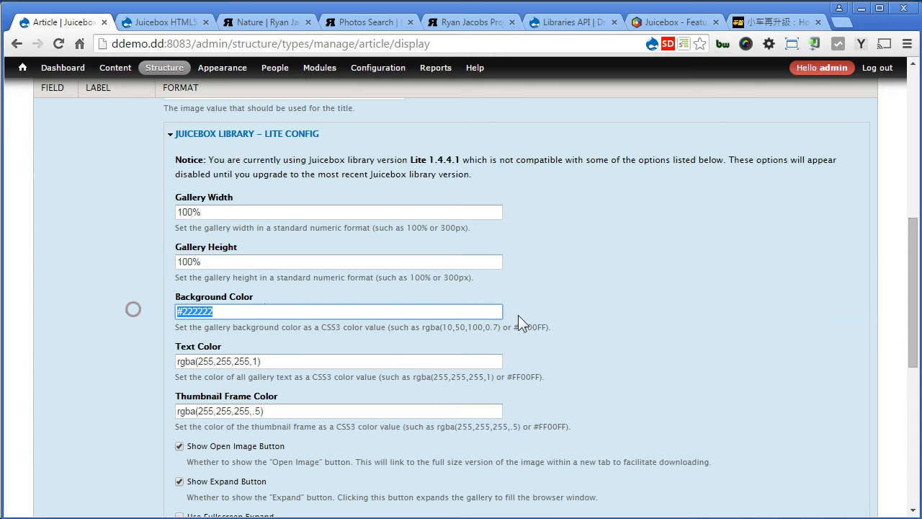
# Scroll through the Juicebox Lite configuration options
pyautogui.scroll(-3)
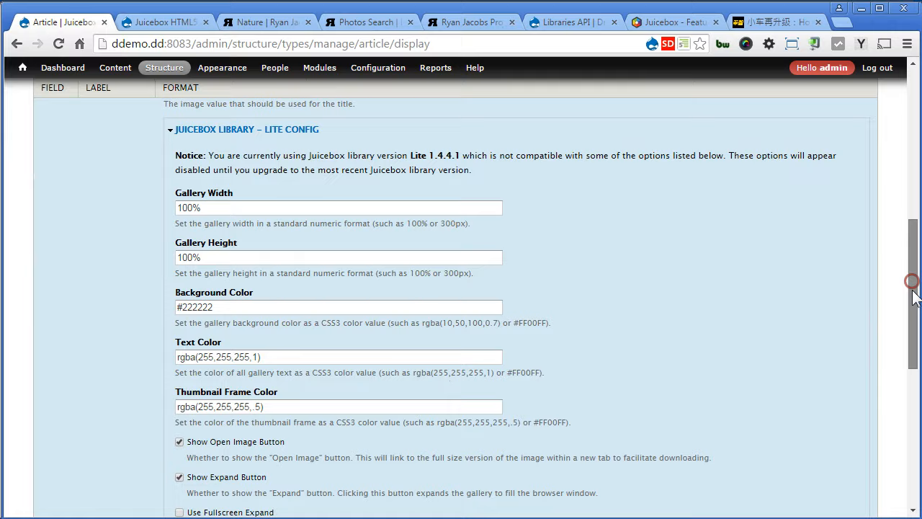
pyautogui.scroll(-3)
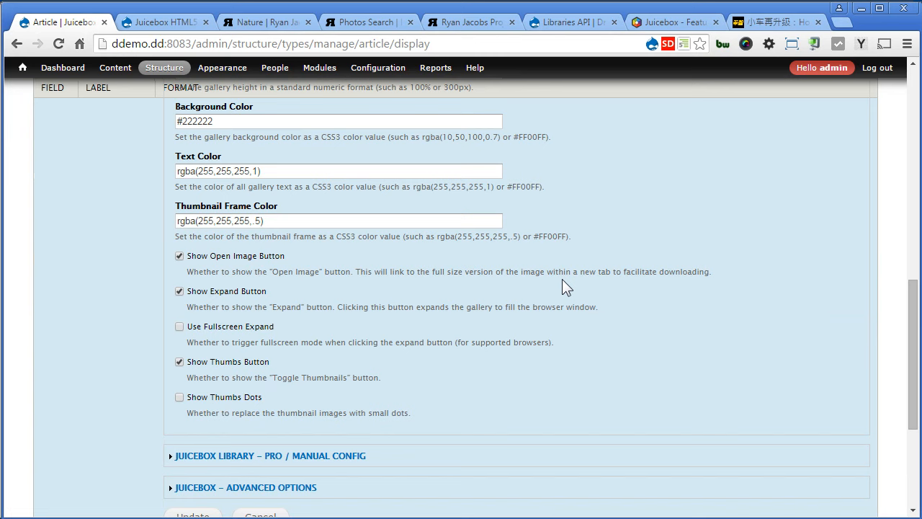
pyautogui.scroll(-3)
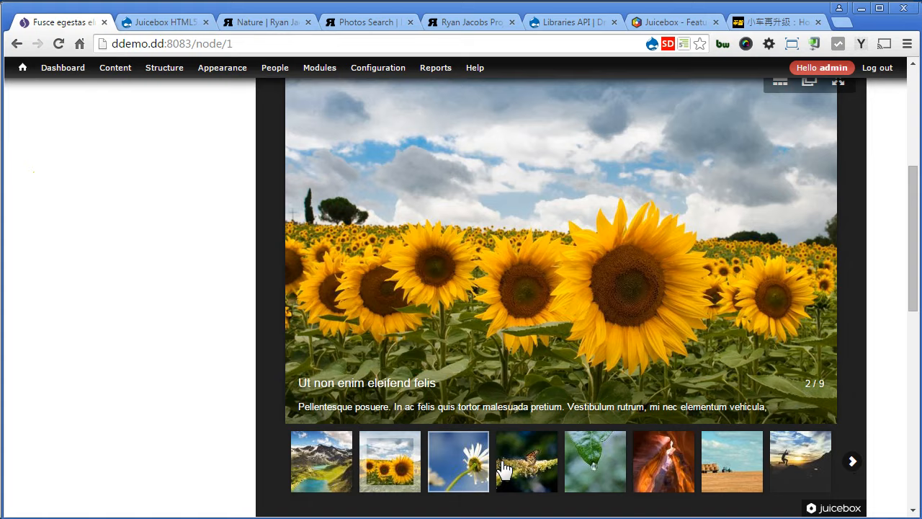
# Show the butterfly photo in the gallery and open it full size in a new tab
pyautogui.click(527, 461)
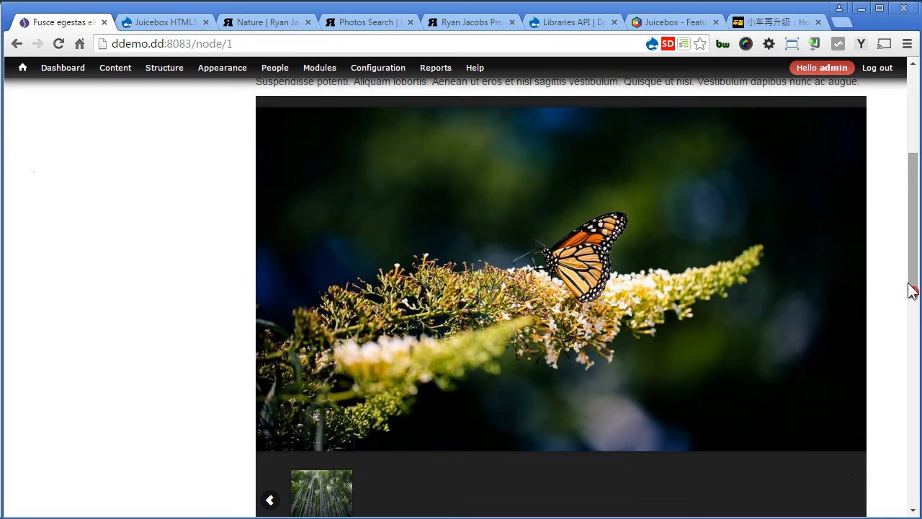
pyautogui.scroll(-3)
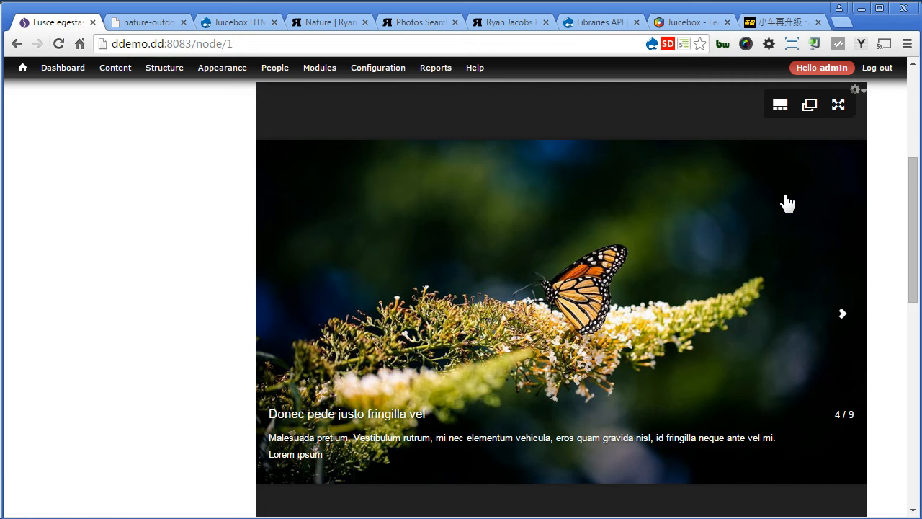
pyautogui.click(837, 104)
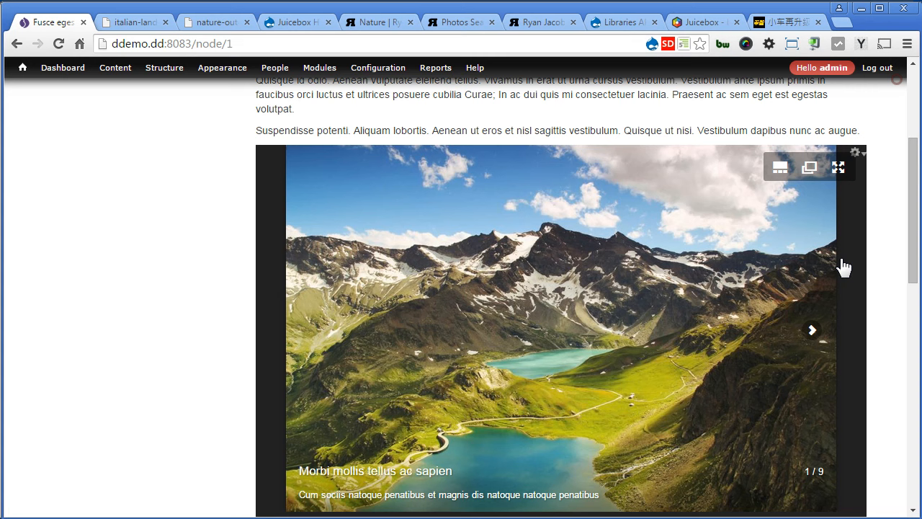
# Reach the global Juicebox configuration page and expand the Juicebox Pro multi-size style section
pyautogui.click(855, 152)
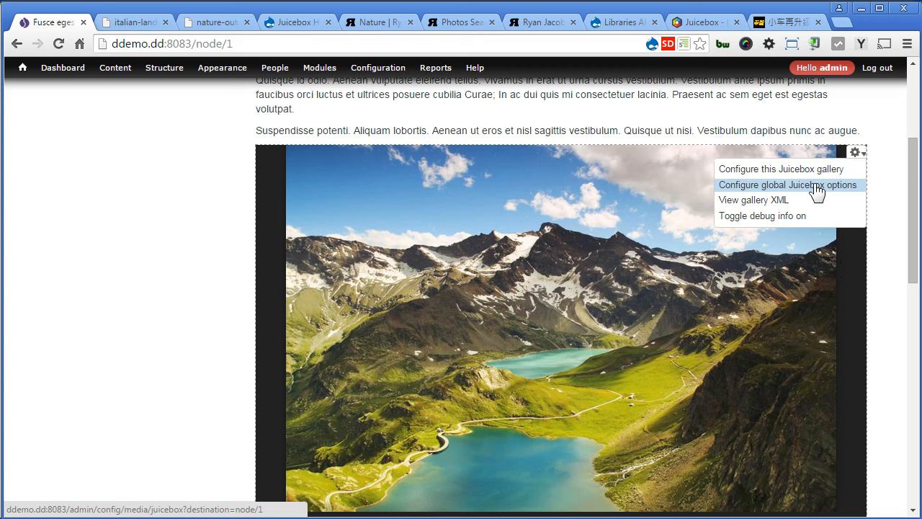
pyautogui.click(787, 184)
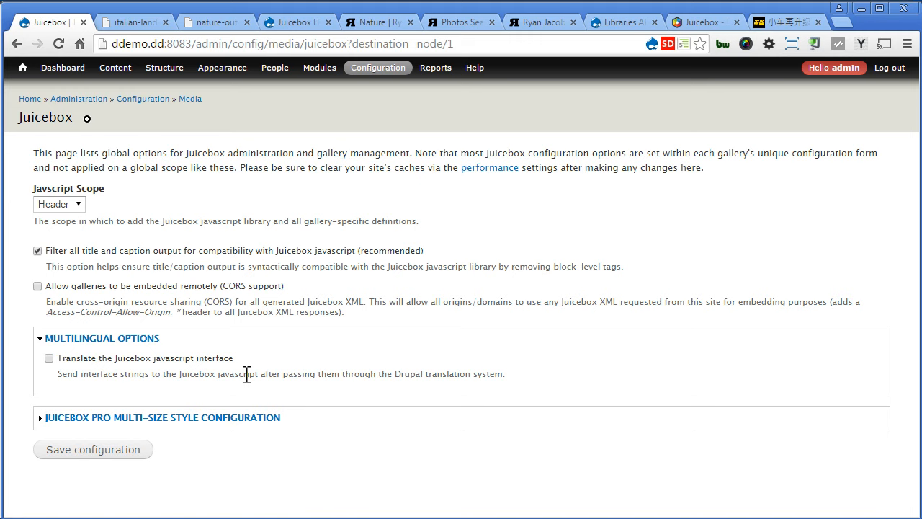
pyautogui.moveTo(198, 424)
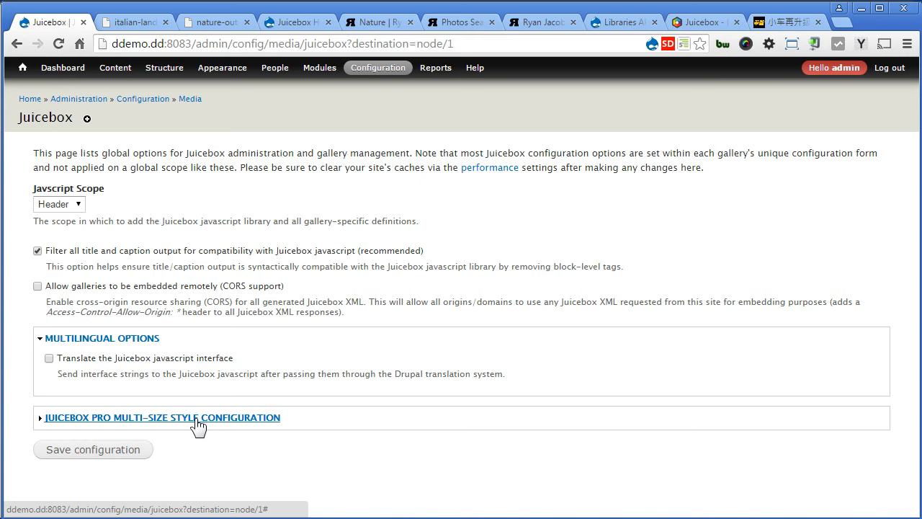
pyautogui.click(162, 417)
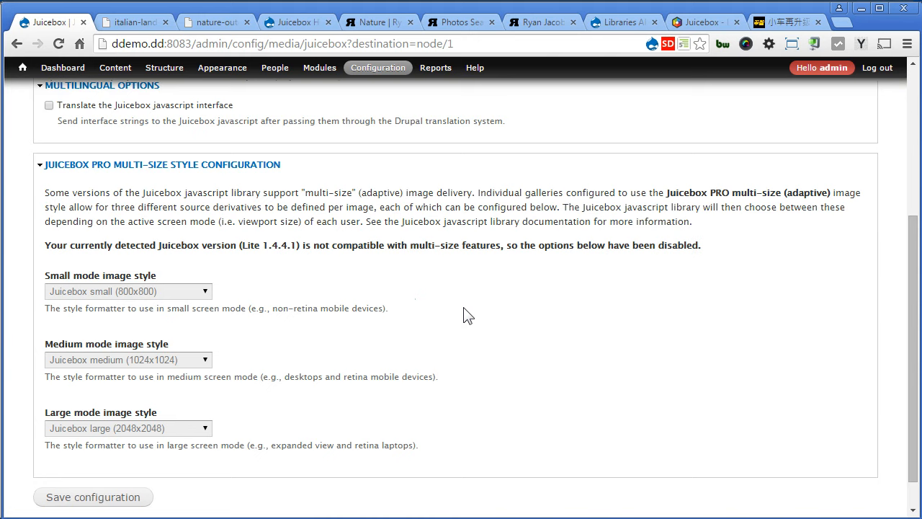
pyautogui.moveTo(294, 407)
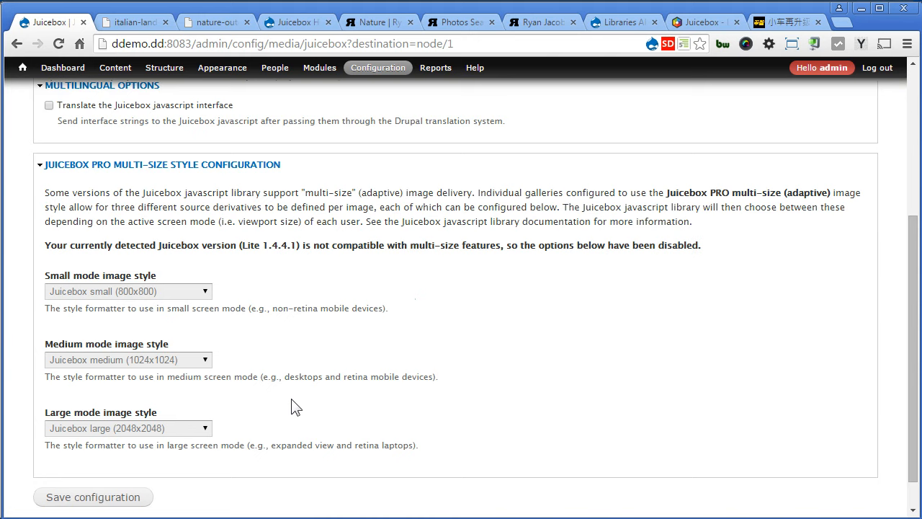
pyautogui.moveTo(342, 423)
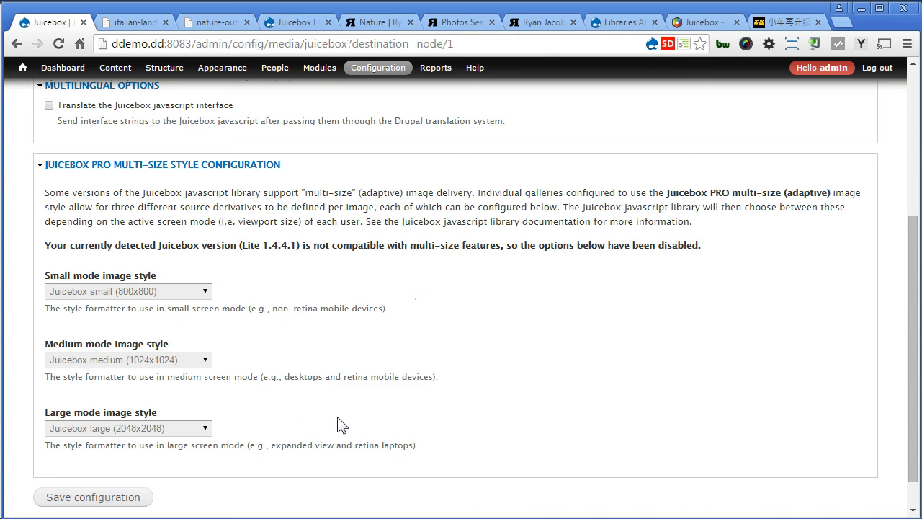